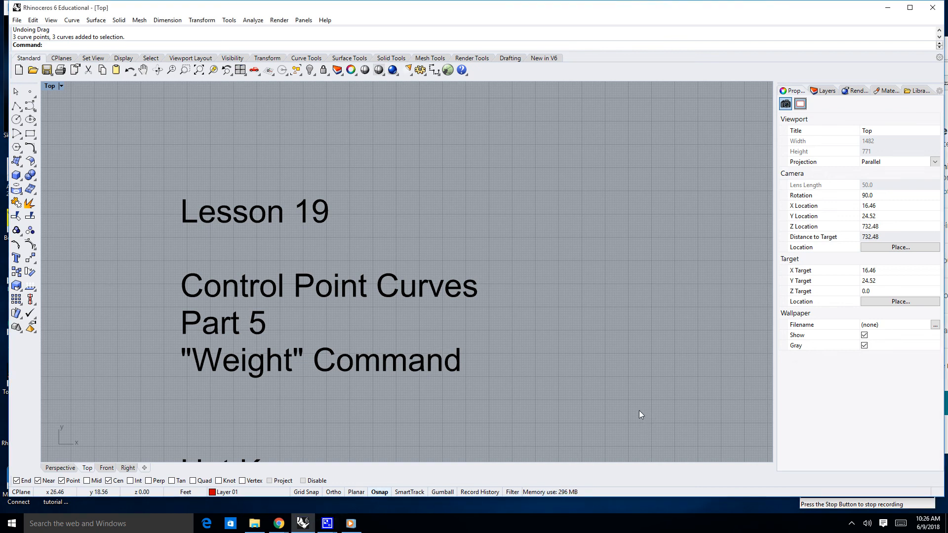
pyautogui.moveTo(515, 396)
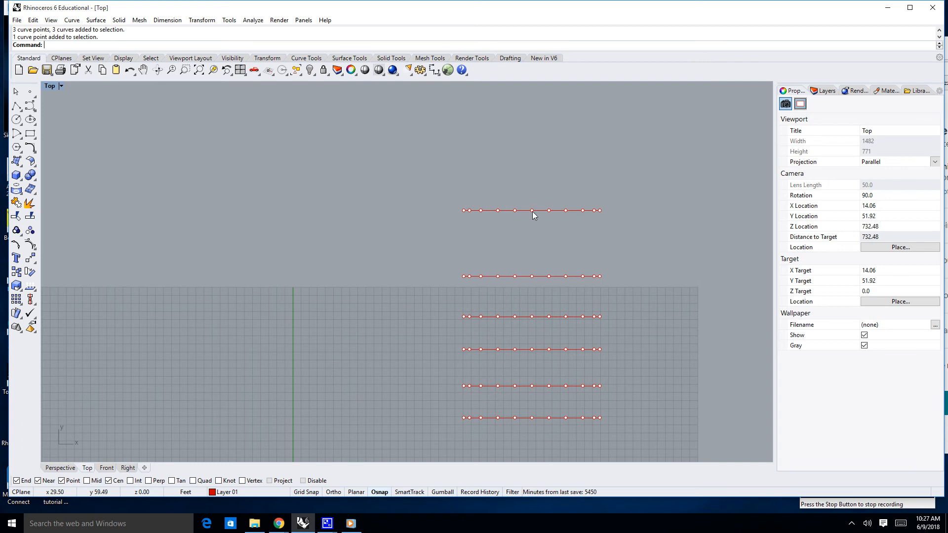
pyautogui.moveTo(534, 280)
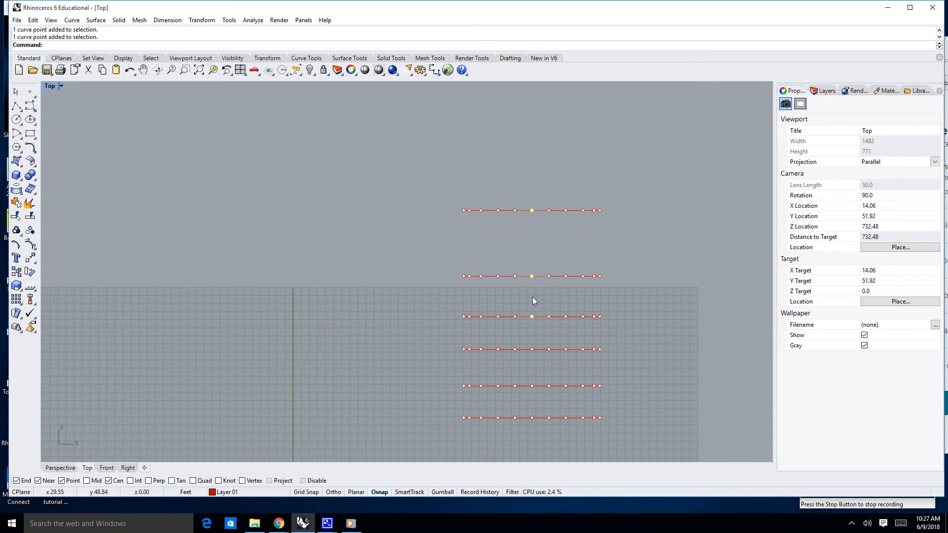
pyautogui.moveTo(601, 301)
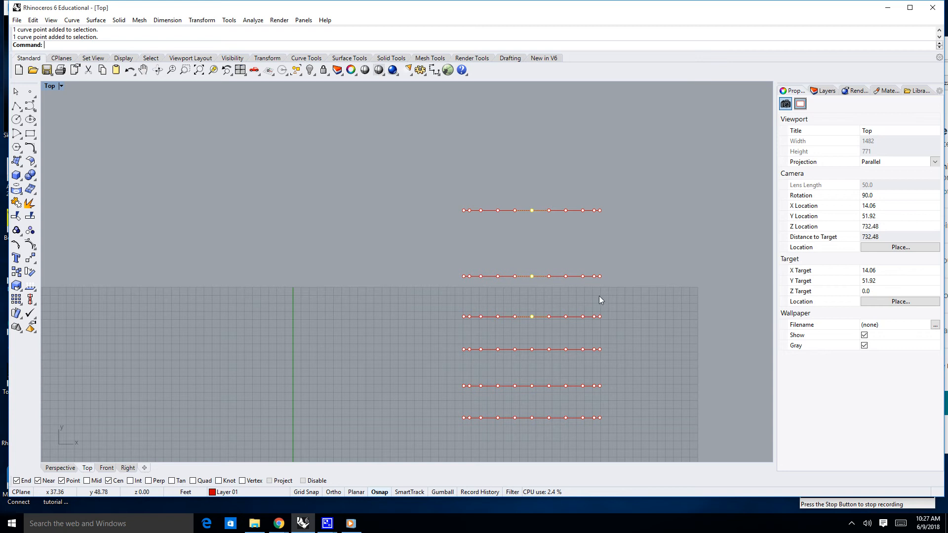
pyautogui.moveTo(538, 281)
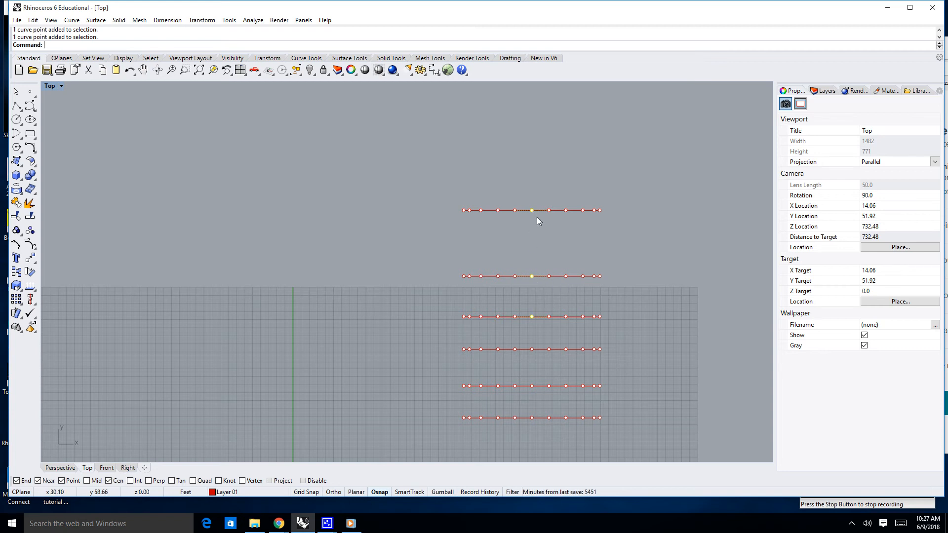
pyautogui.moveTo(525, 260)
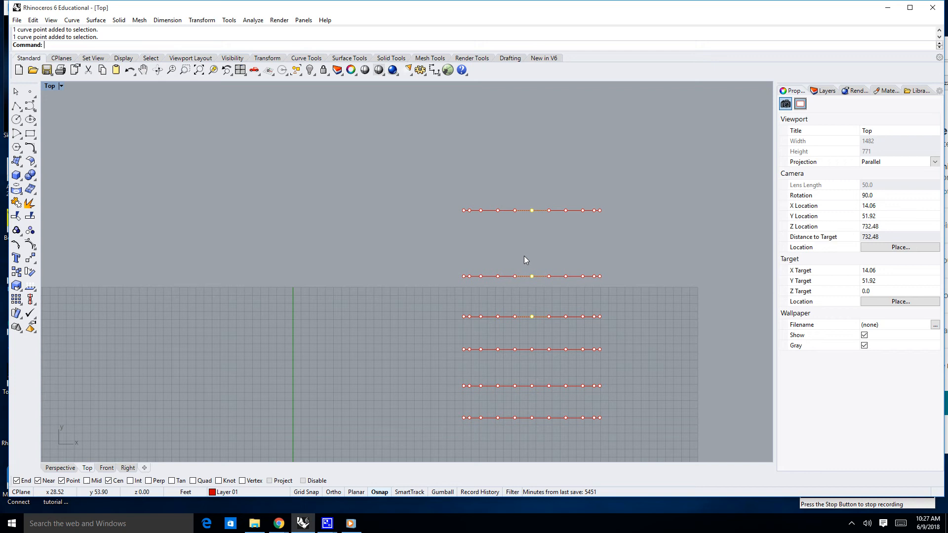
pyautogui.moveTo(537, 233)
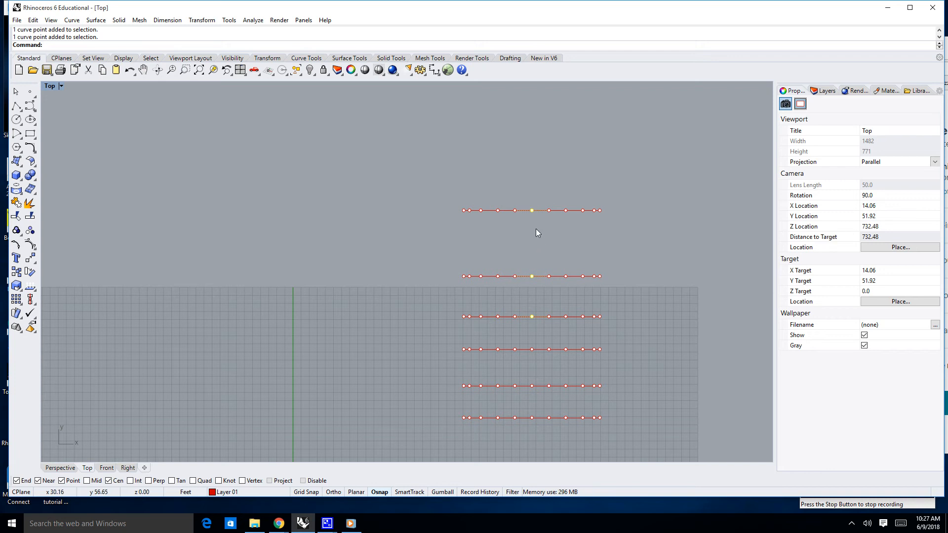
# Drag the top three curves' selected middle control points straight up into matching peaks.
pyautogui.moveTo(531, 211); pyautogui.dragTo(531, 151)
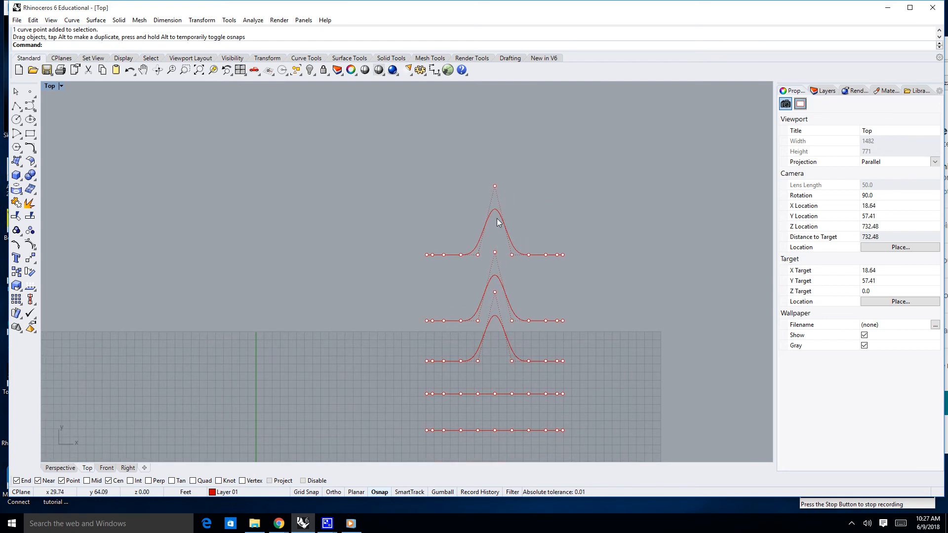
pyautogui.moveTo(495, 196)
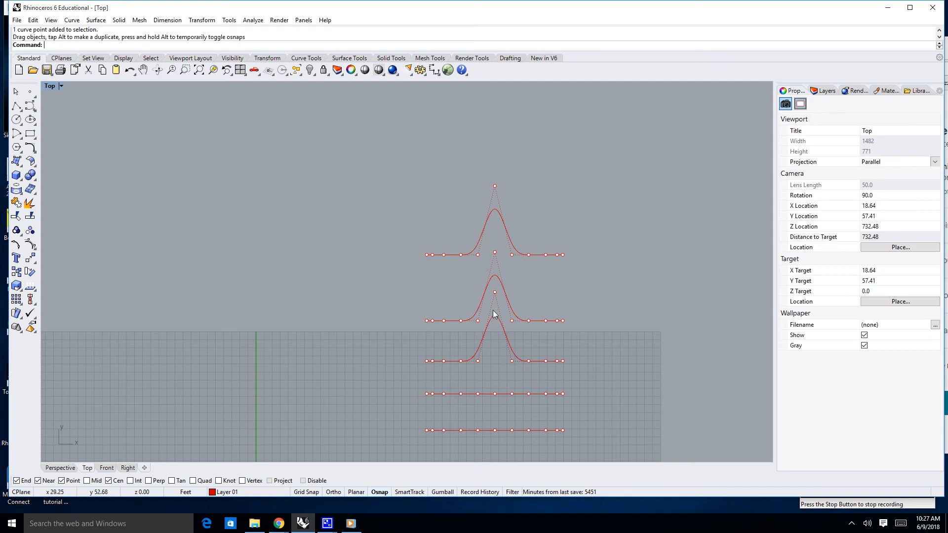
pyautogui.moveTo(503, 315)
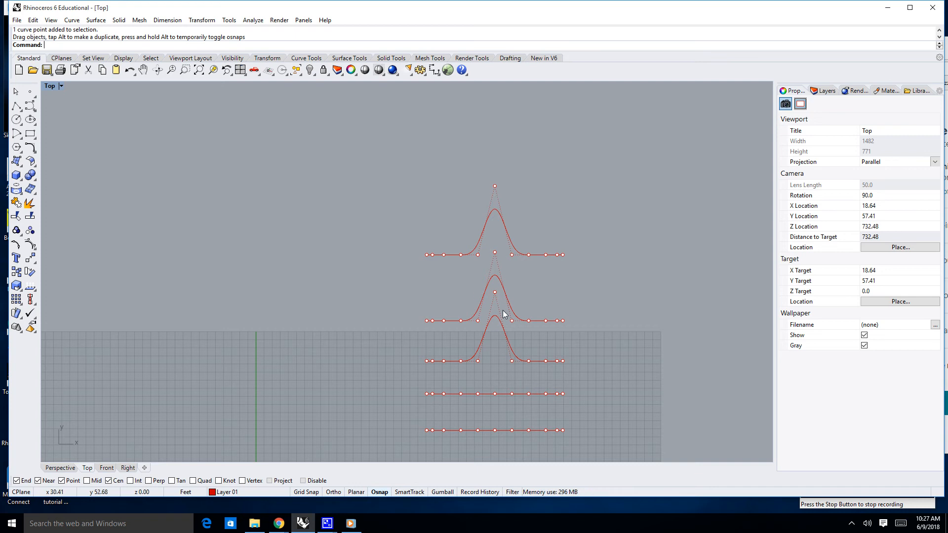
pyautogui.moveTo(505, 312)
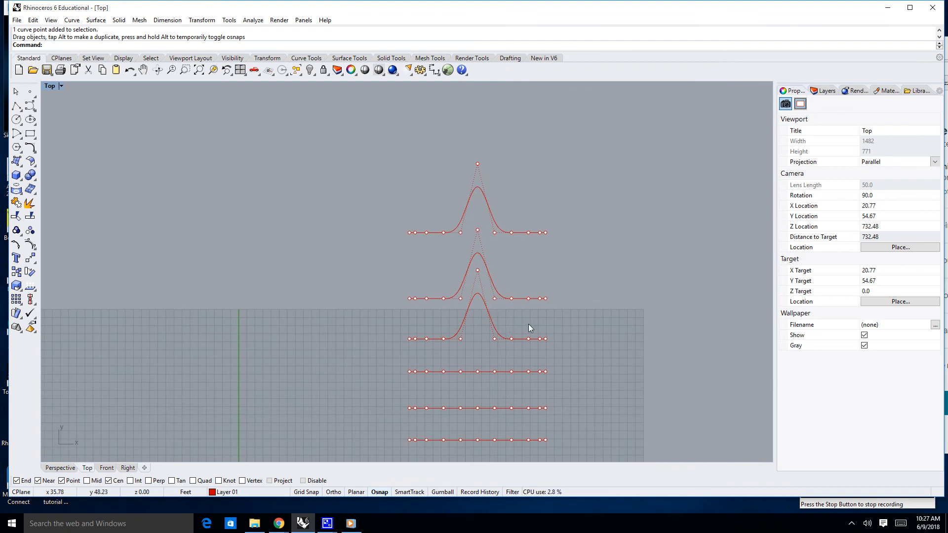
pyautogui.moveTo(509, 348)
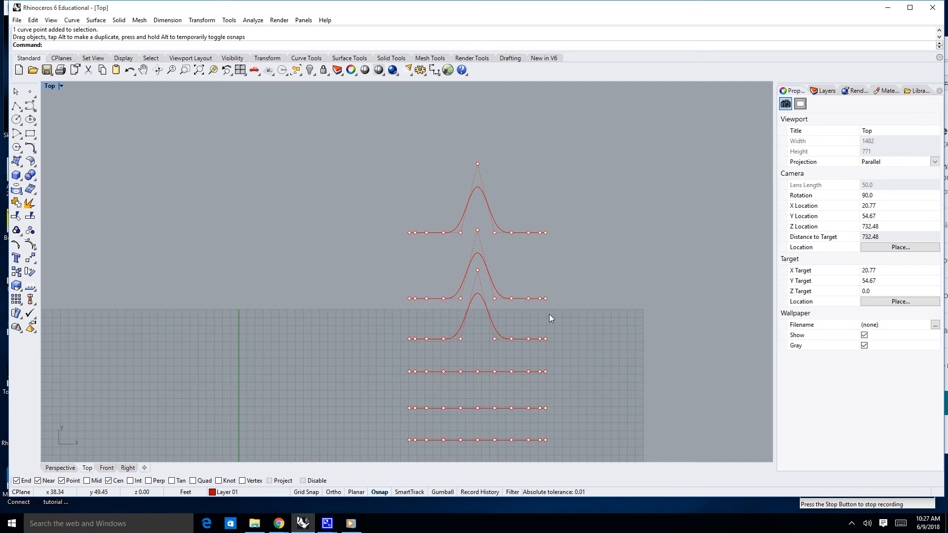
pyautogui.moveTo(543, 318)
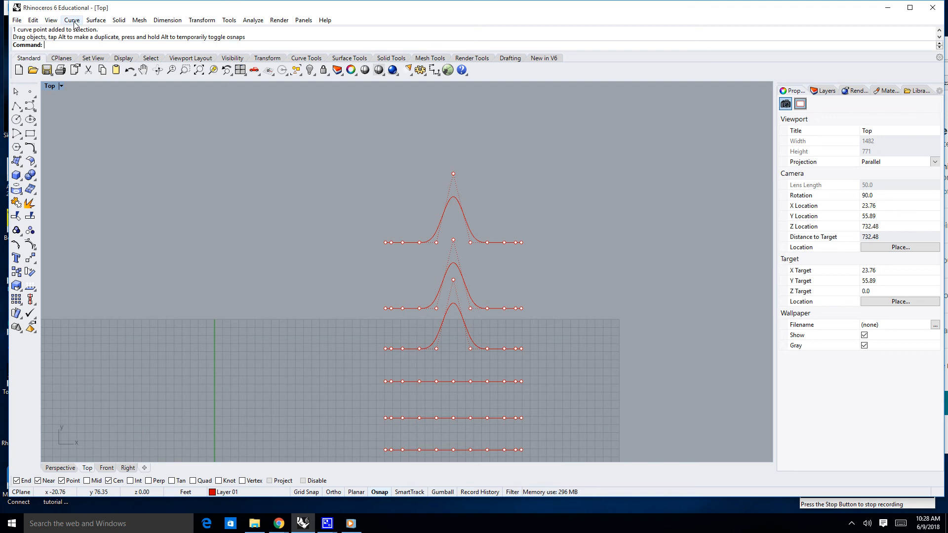
# Start the Edit Weight command from the Control Points menu.
pyautogui.click(71, 20)
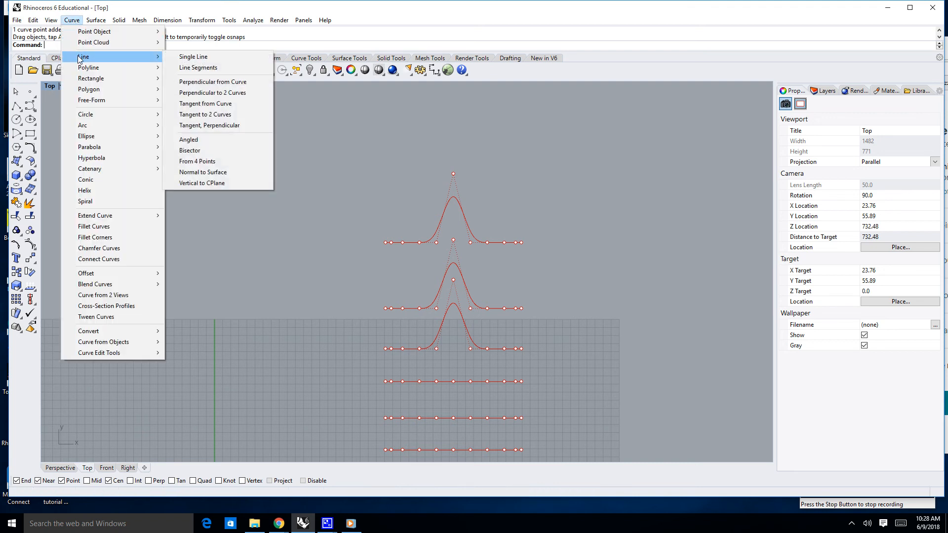
pyautogui.click(33, 20)
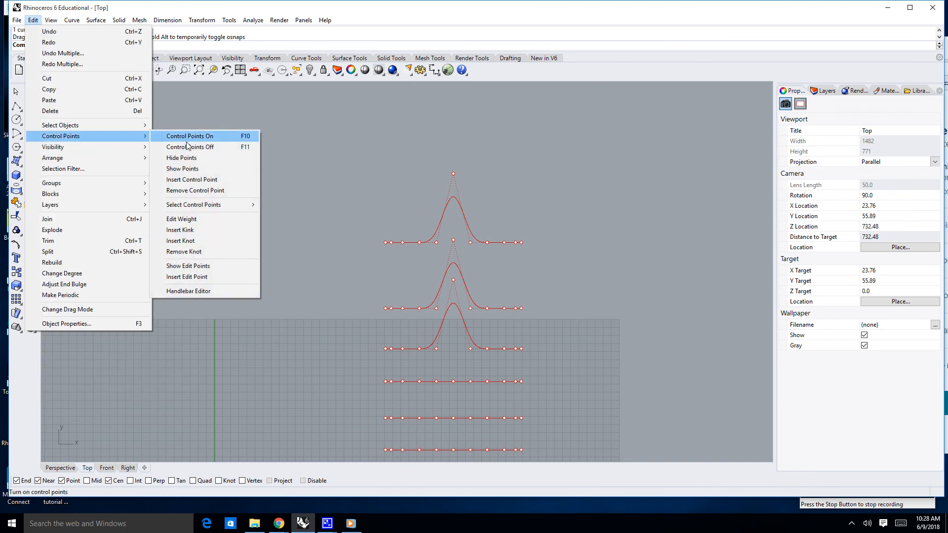
pyautogui.moveTo(181, 219)
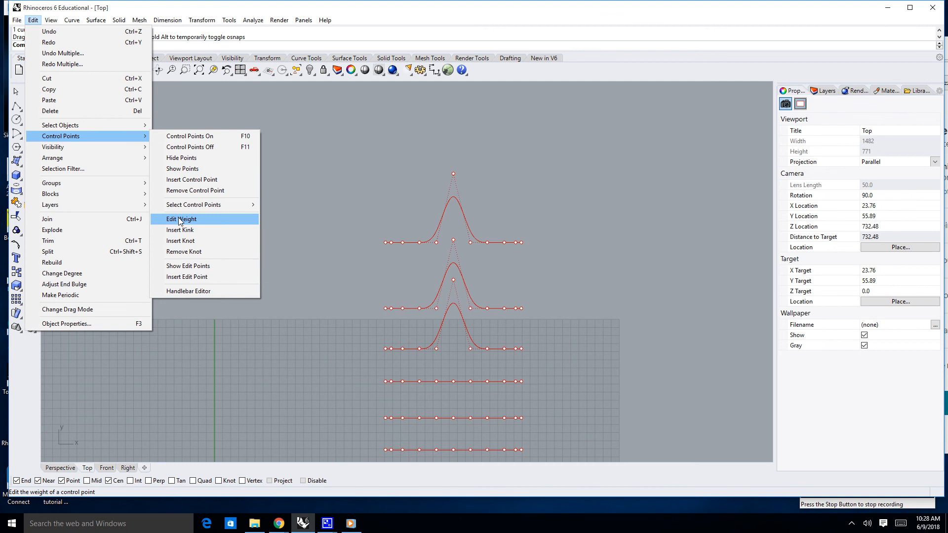
pyautogui.click(181, 218)
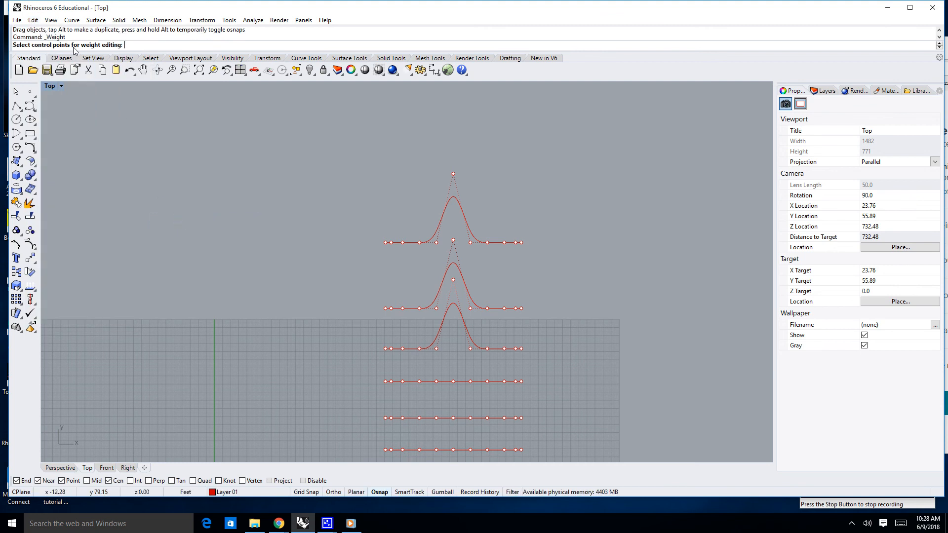
pyautogui.moveTo(462, 188)
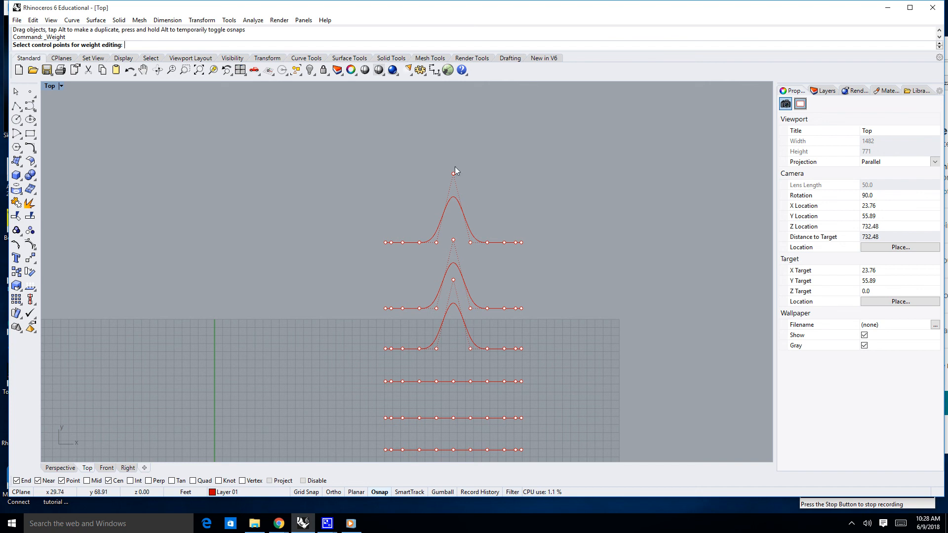
# Set the top curve's raised control point weight to 10.0 for a sharp tall peak.
pyautogui.click(453, 172)
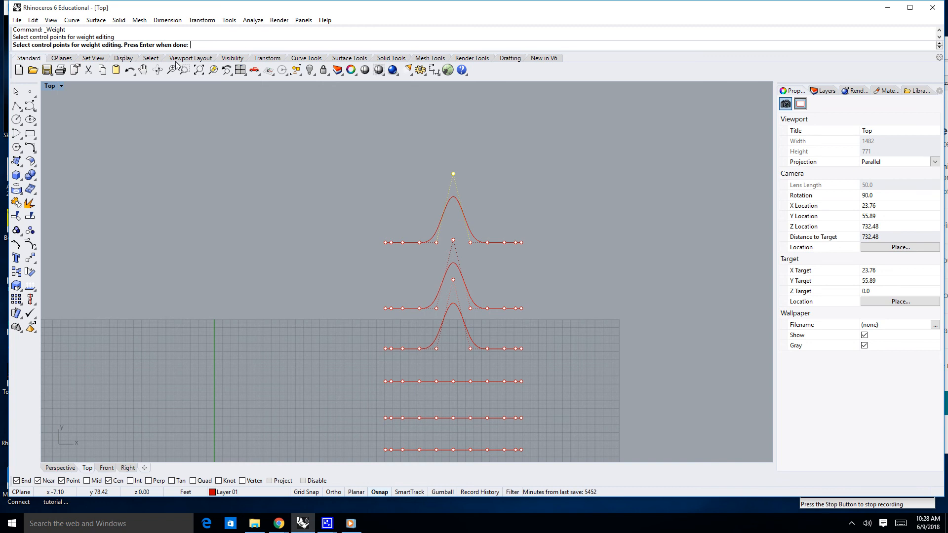
pyautogui.moveTo(442, 164)
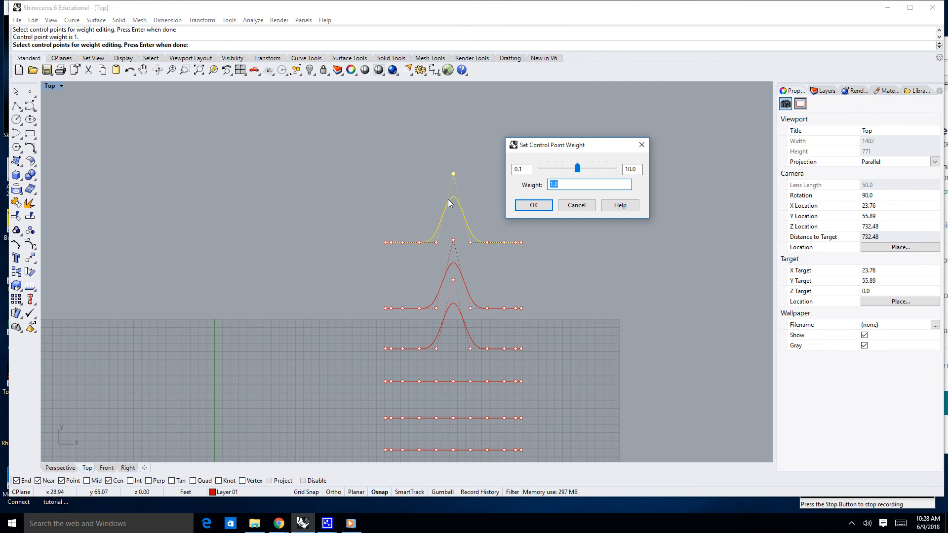
pyautogui.moveTo(455, 181)
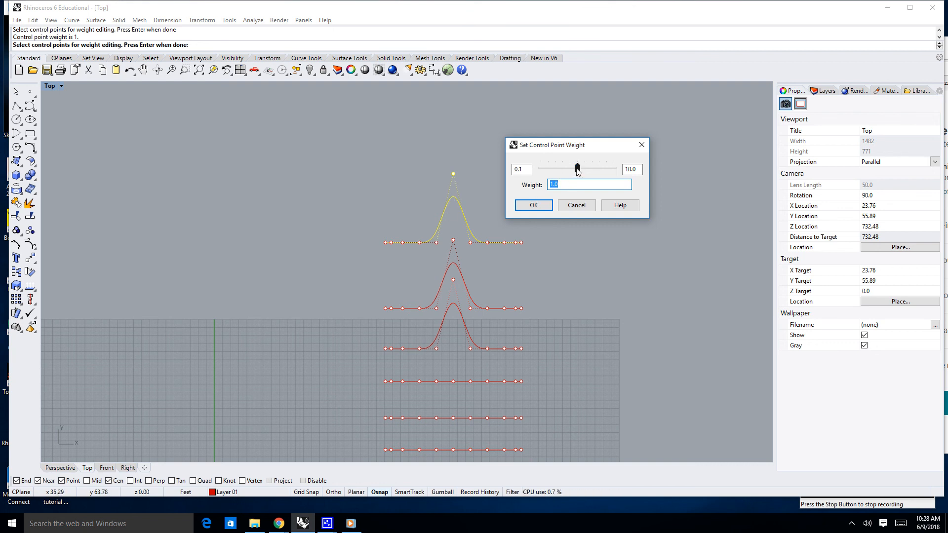
pyautogui.moveTo(576, 168); pyautogui.dragTo(590, 168)
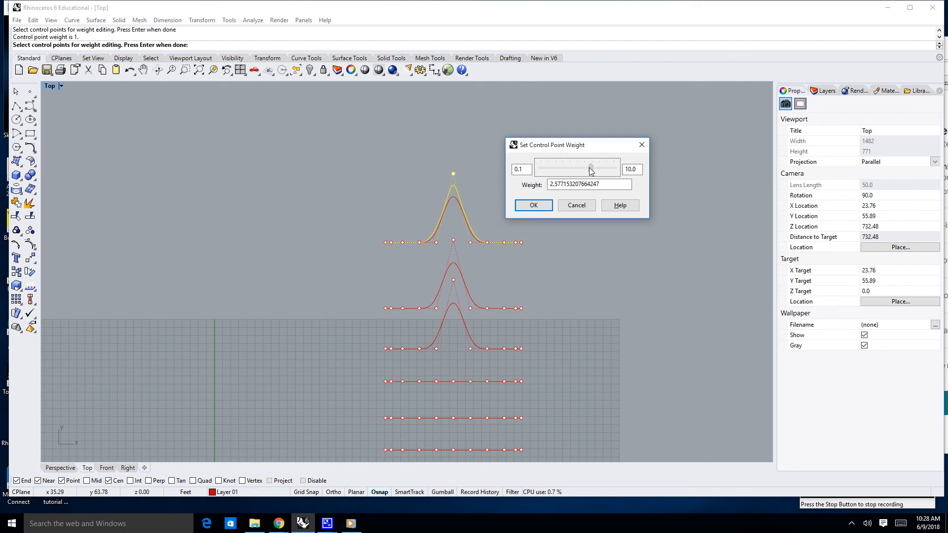
pyautogui.moveTo(590, 167); pyautogui.dragTo(612, 167)
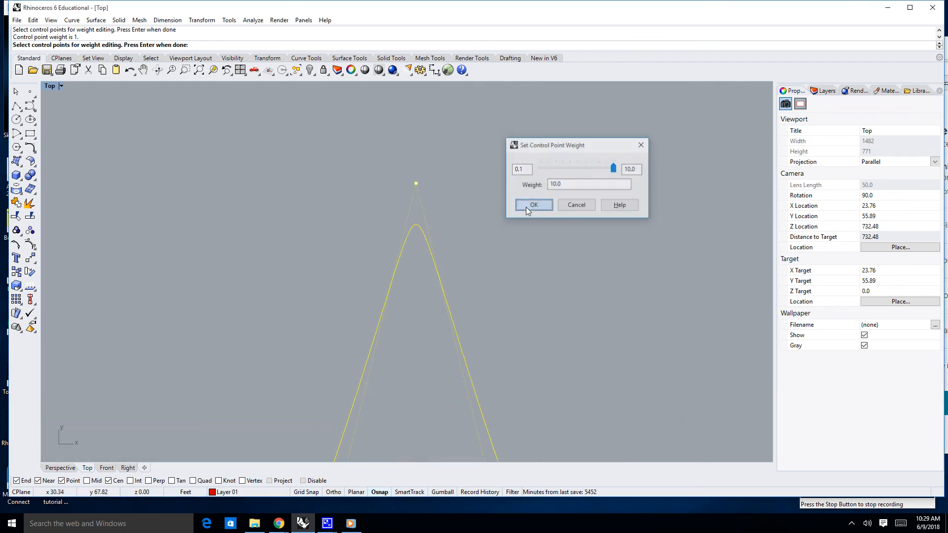
pyautogui.click(533, 205)
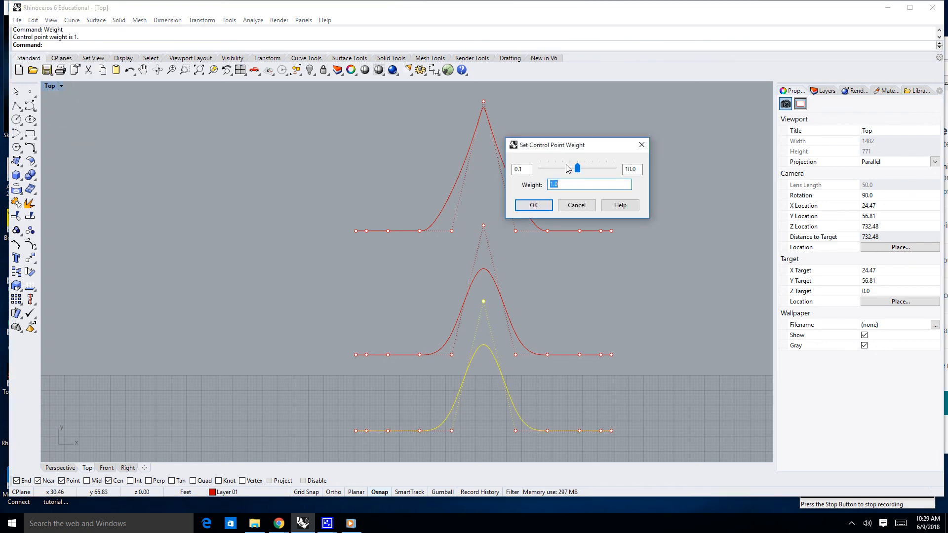
# Lower the third curve's raised point weight to 0.1, flattening its peak.
pyautogui.moveTo(576, 169); pyautogui.dragTo(560, 169)
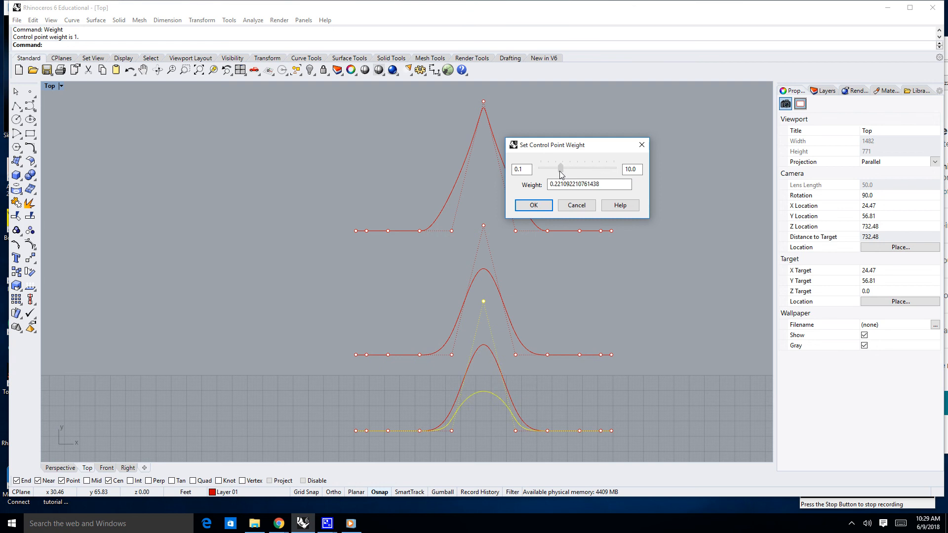
pyautogui.moveTo(560, 167); pyautogui.dragTo(541, 167)
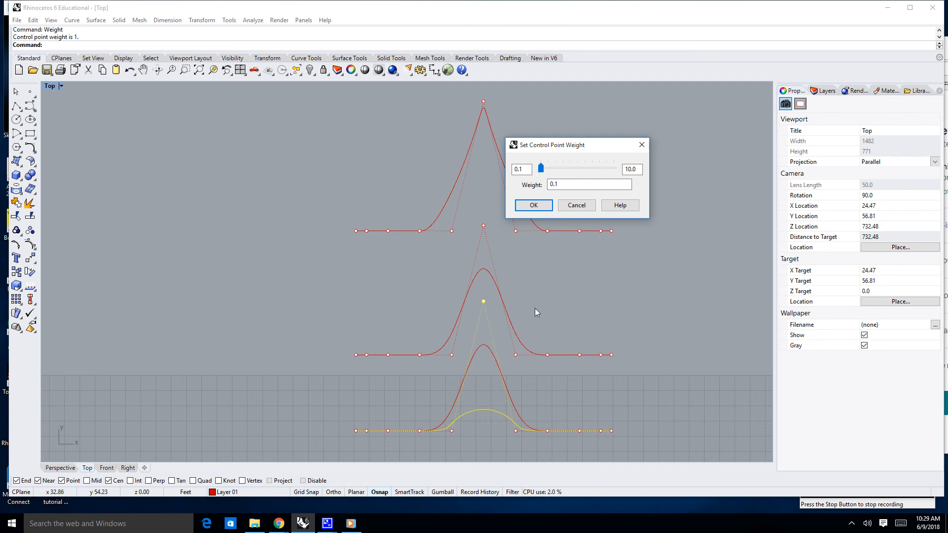
pyautogui.click(533, 205)
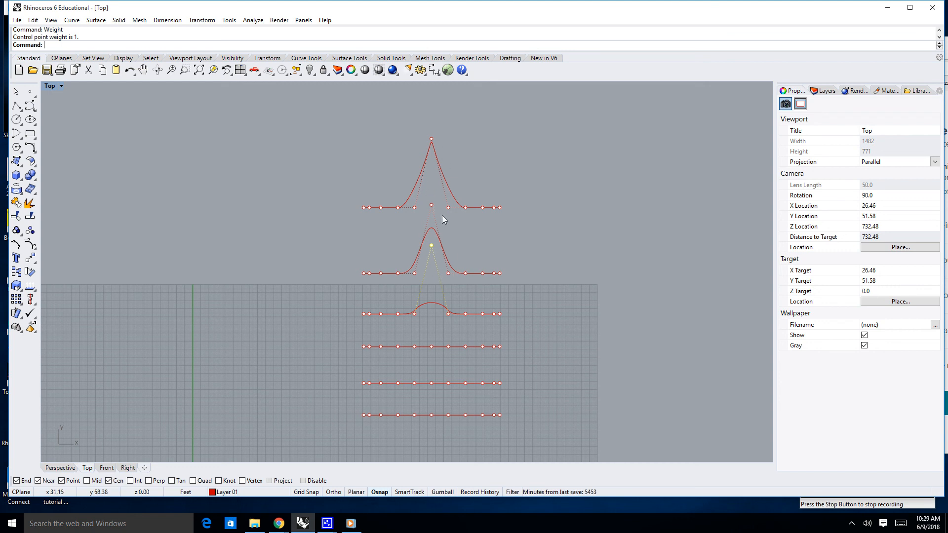
pyautogui.moveTo(439, 203)
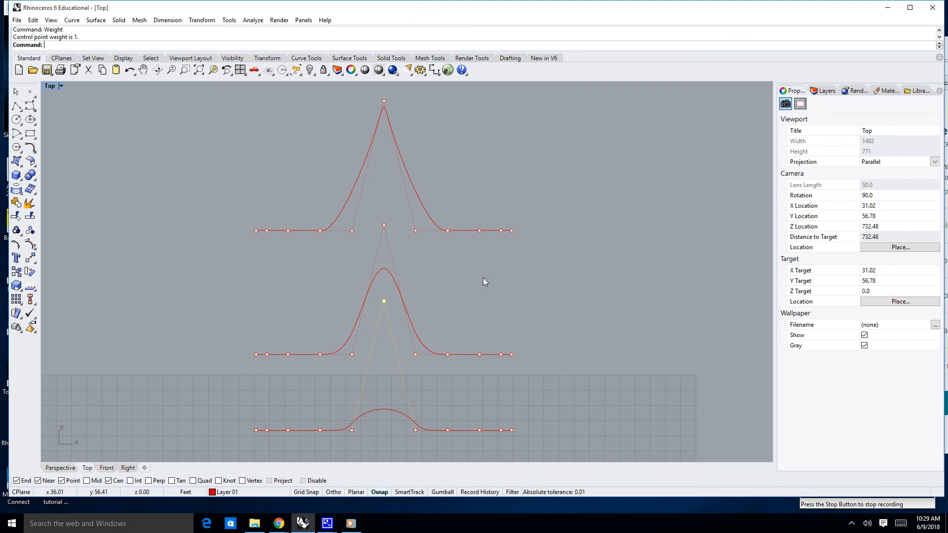
pyautogui.moveTo(917, 507)
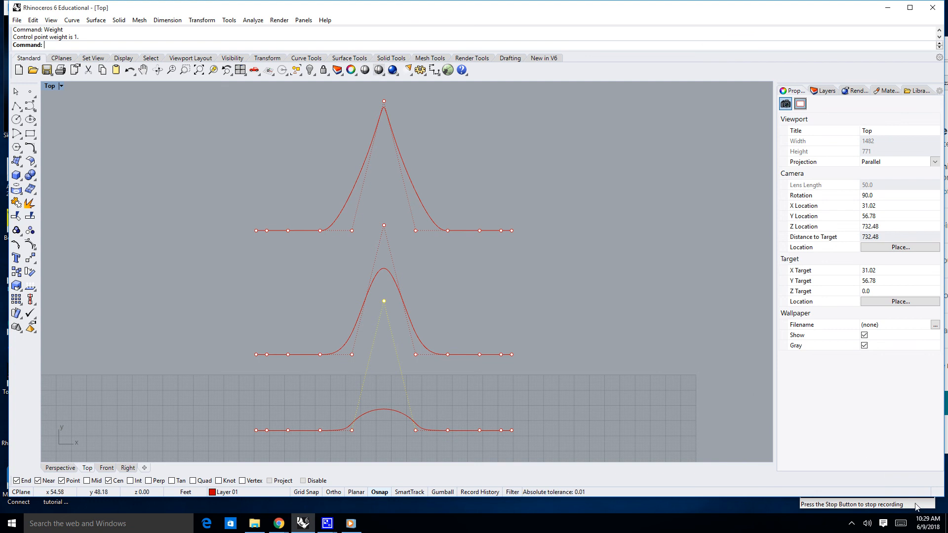